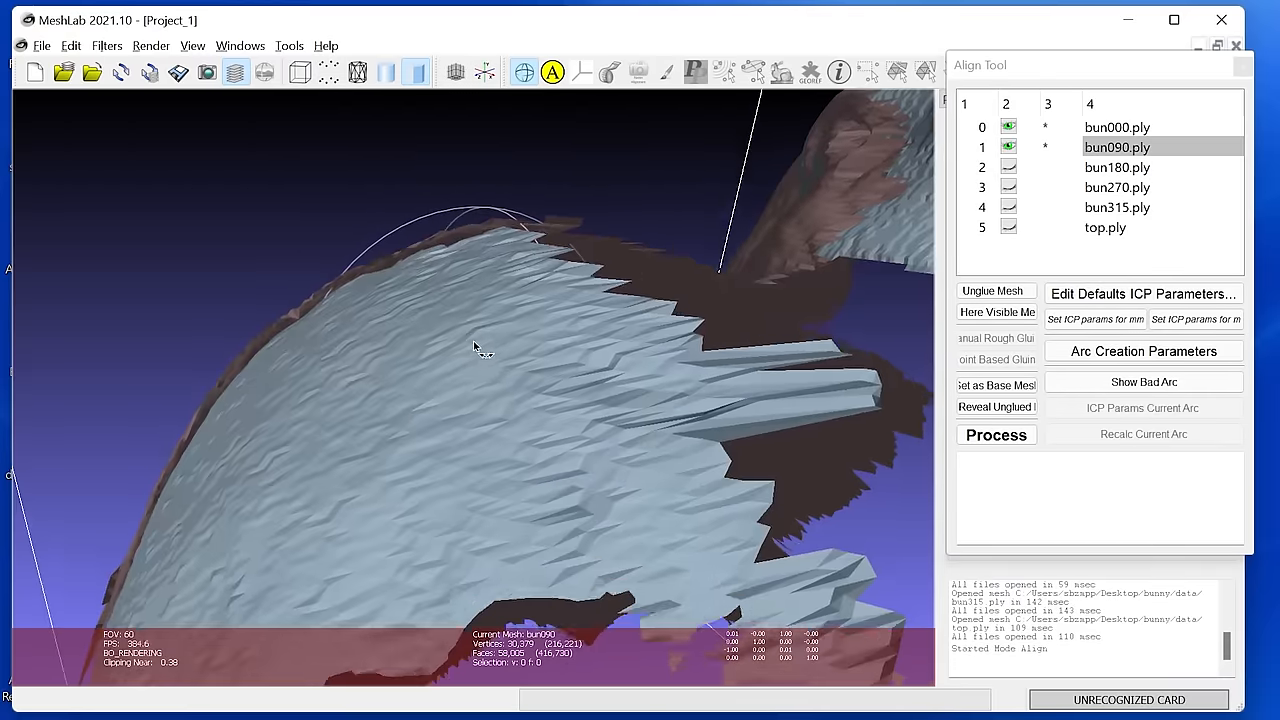
- Orbit the bunny from several sides to inspect how bun090 overlaps bun000 after gluing
{"action": "left_click_drag", "start_coordinate": [476, 348], "coordinate": [556, 376]}
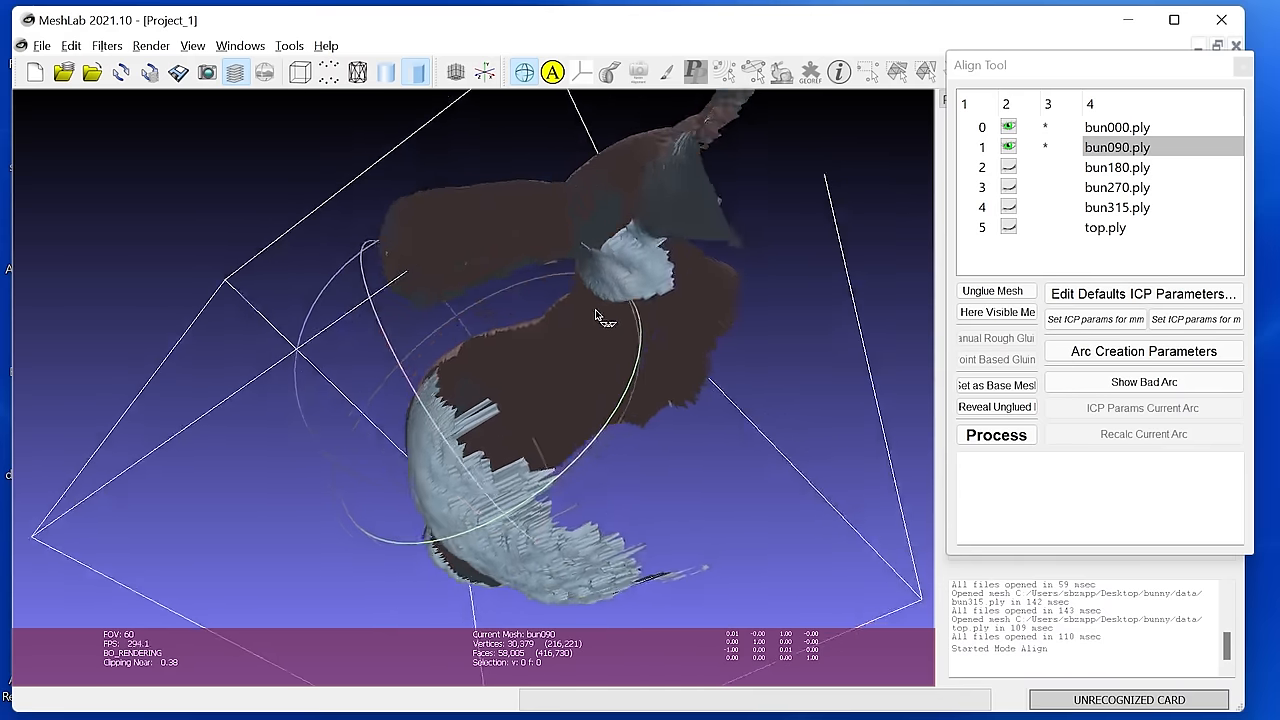
{"action": "left_click_drag", "start_coordinate": [596, 316], "coordinate": [484, 404]}
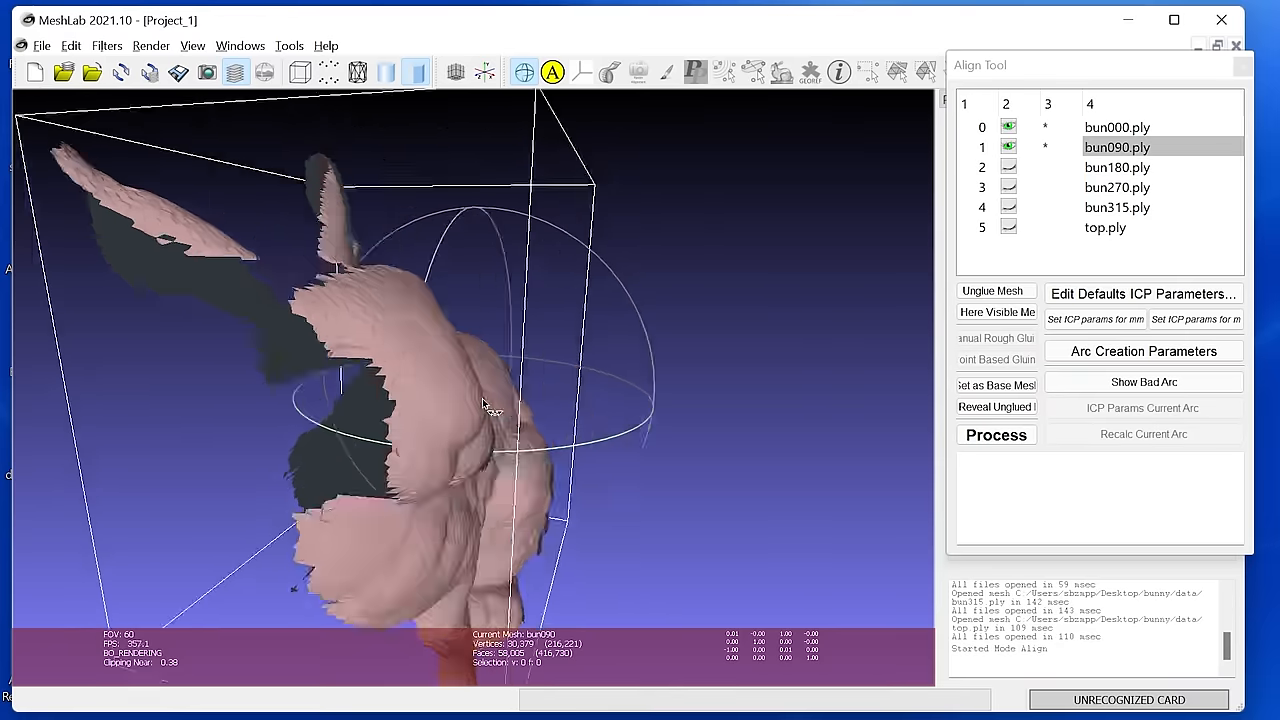
{"action": "left_click_drag", "start_coordinate": [484, 404], "coordinate": [670, 460]}
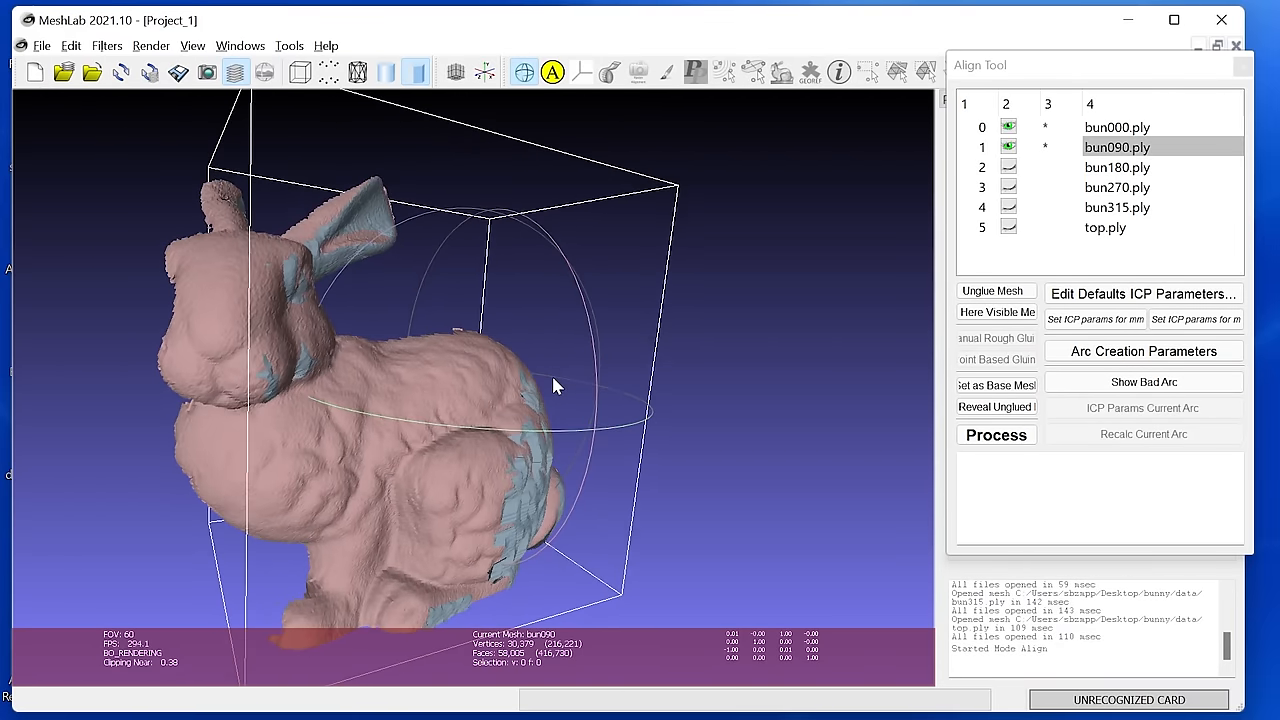
{"action": "left_click", "coordinate": [1140, 292]}
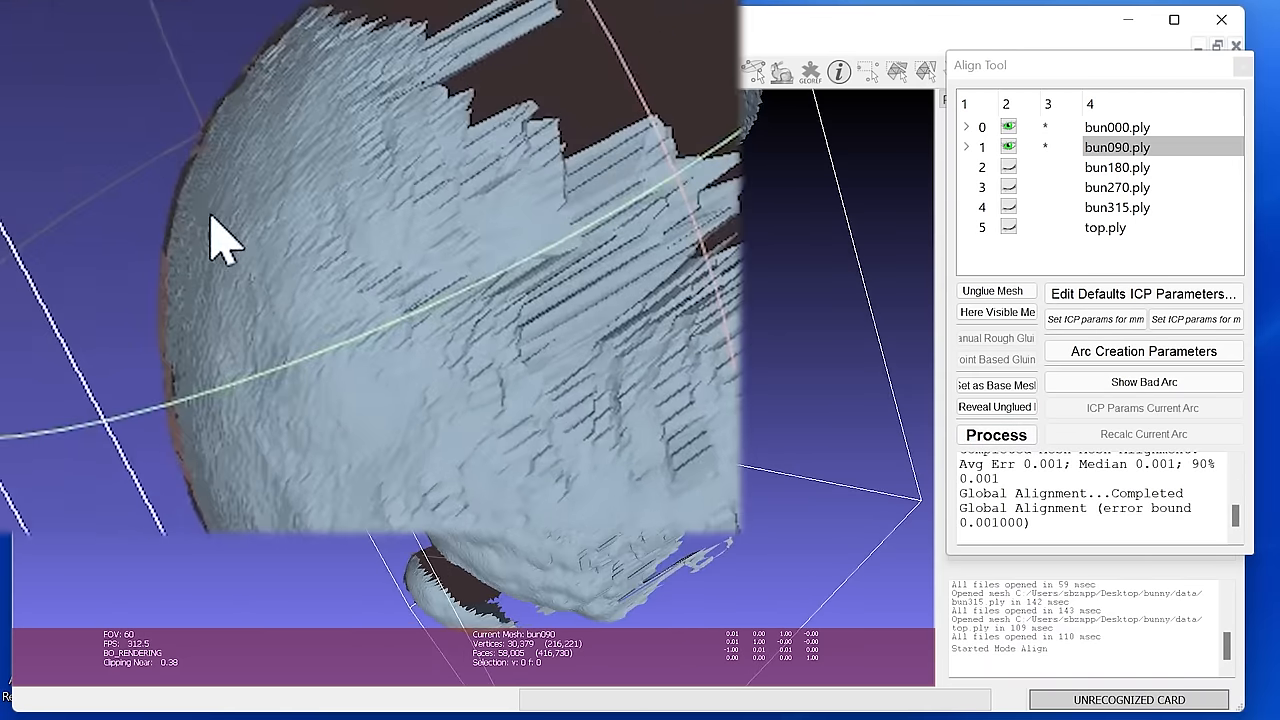
- Run ICP refinement (Process) on the glued bun000–bun090 pair and check the fit
{"action": "left_click", "coordinate": [996, 434]}
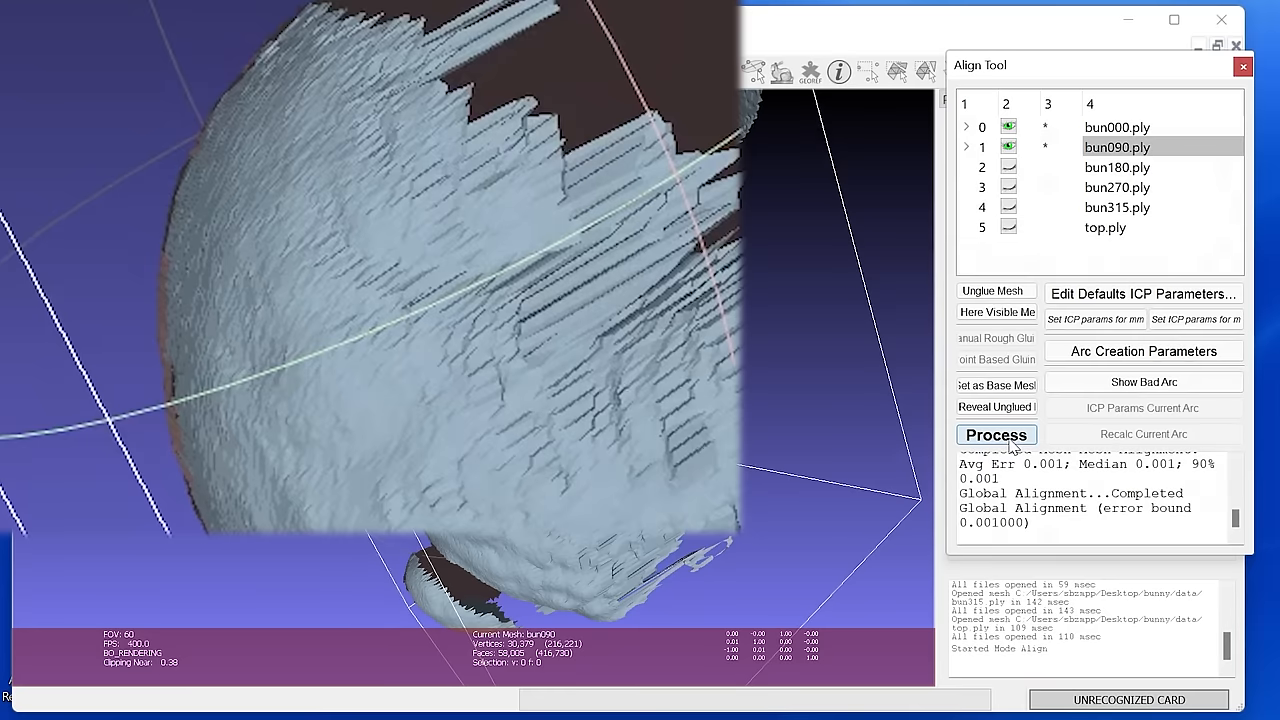
{"action": "left_click", "coordinate": [996, 434]}
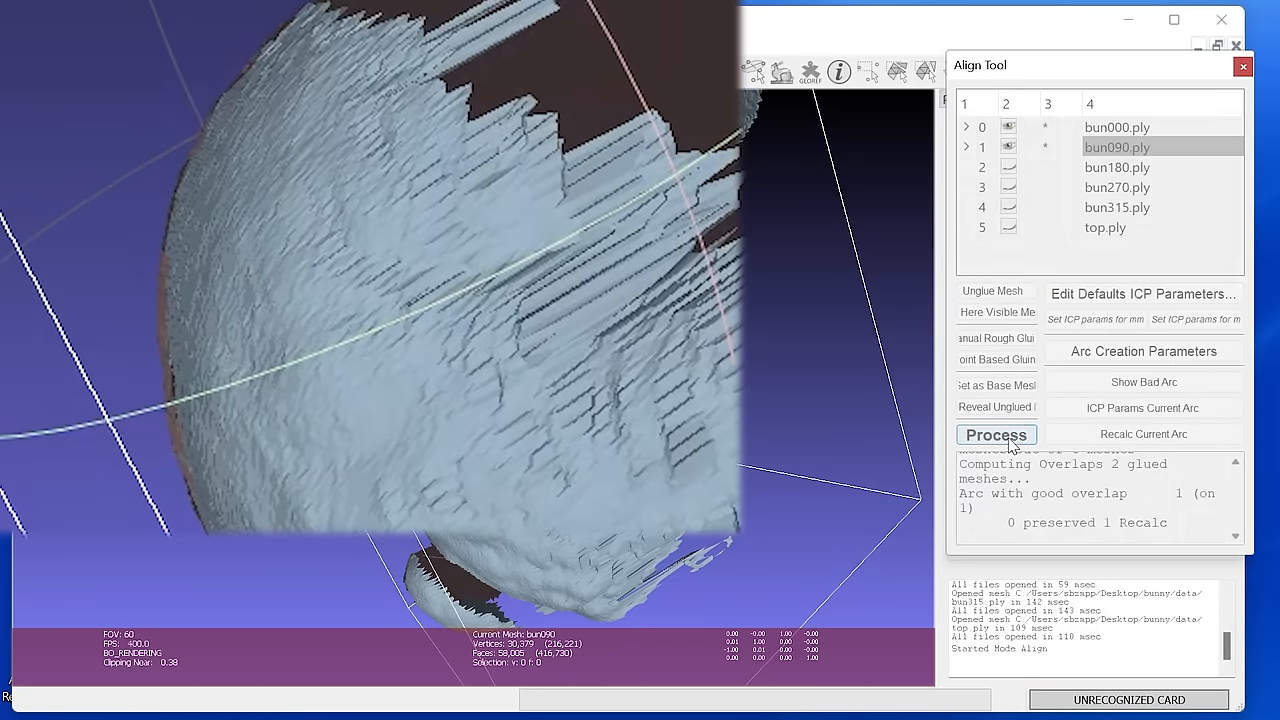
{"action": "left_click", "coordinate": [996, 434]}
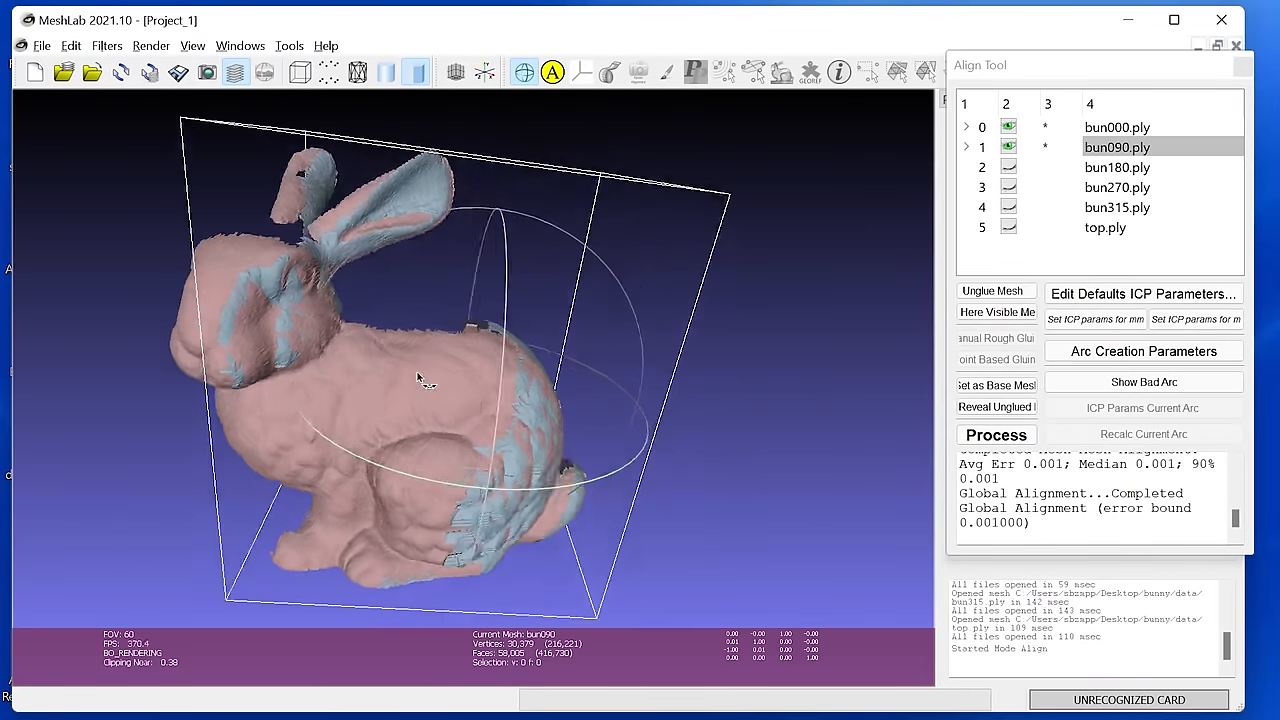
{"action": "left_click_drag", "start_coordinate": [420, 378], "coordinate": [430, 450]}
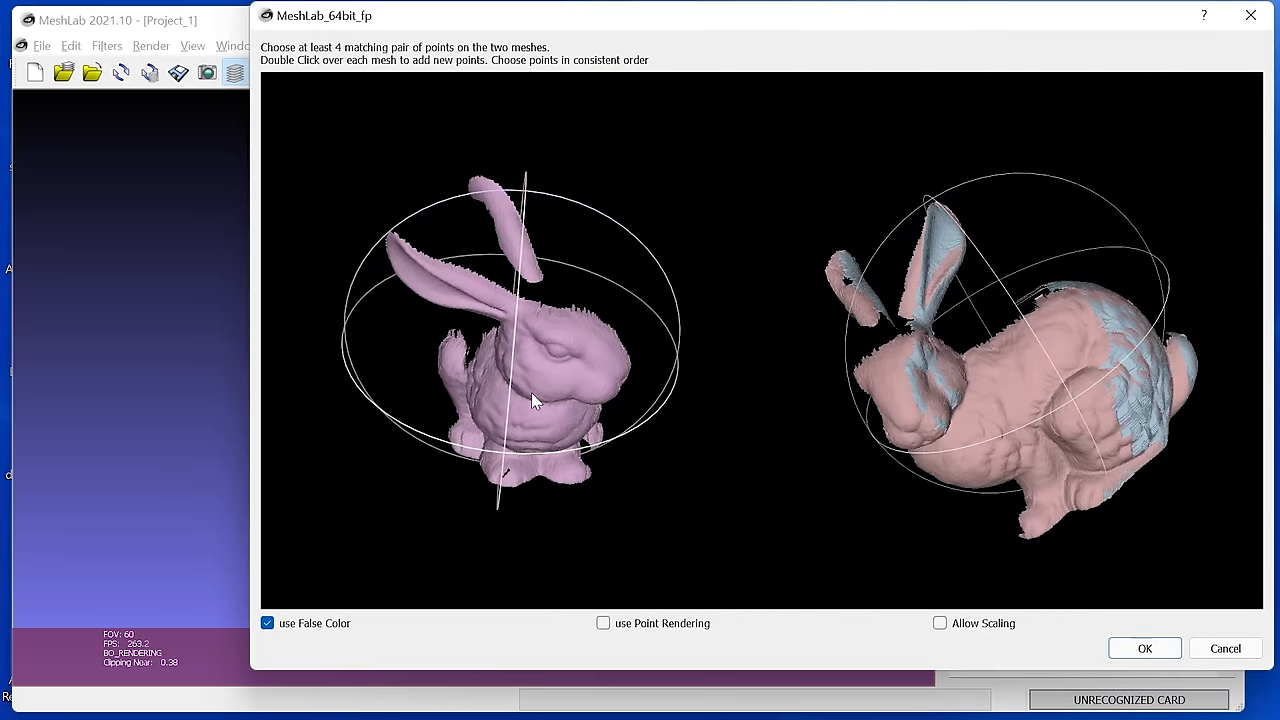
- Rotate the scans in the Point Based Glueing views into matching forward-facing poses for bun270
{"action": "left_click_drag", "start_coordinate": [536, 400], "coordinate": [428, 256]}
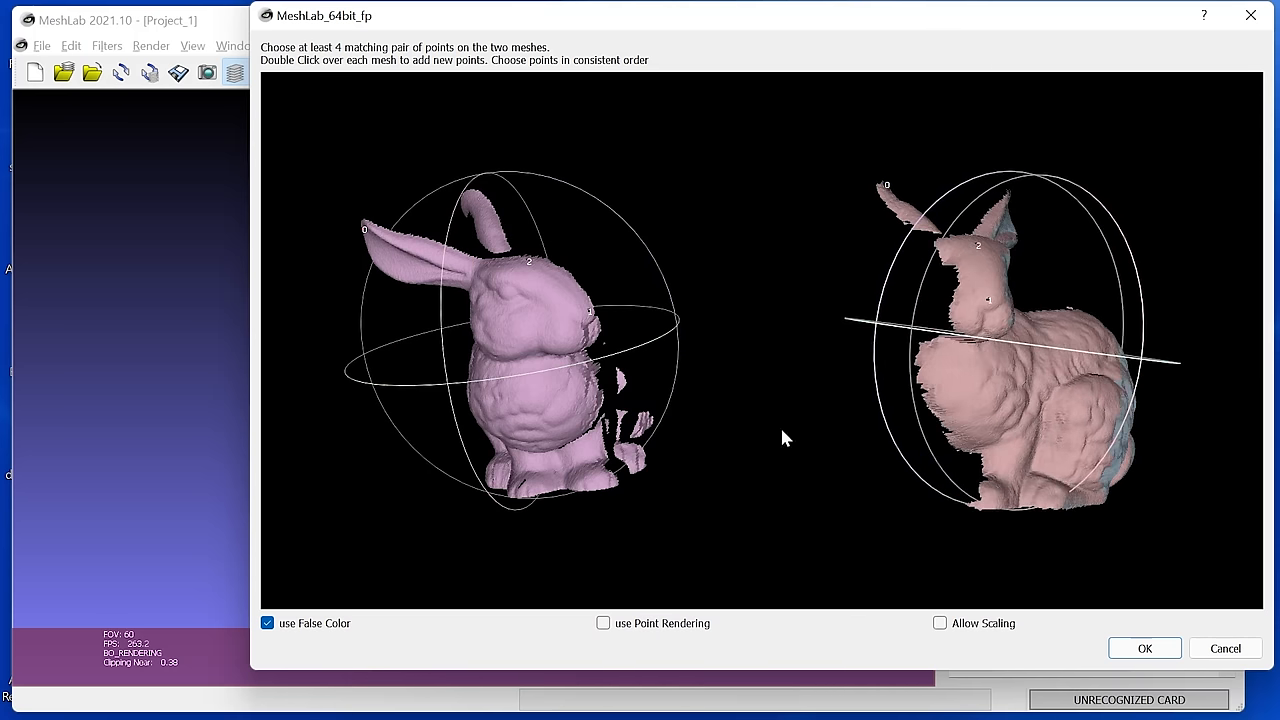
{"action": "left_click_drag", "start_coordinate": [784, 438], "coordinate": [696, 510]}
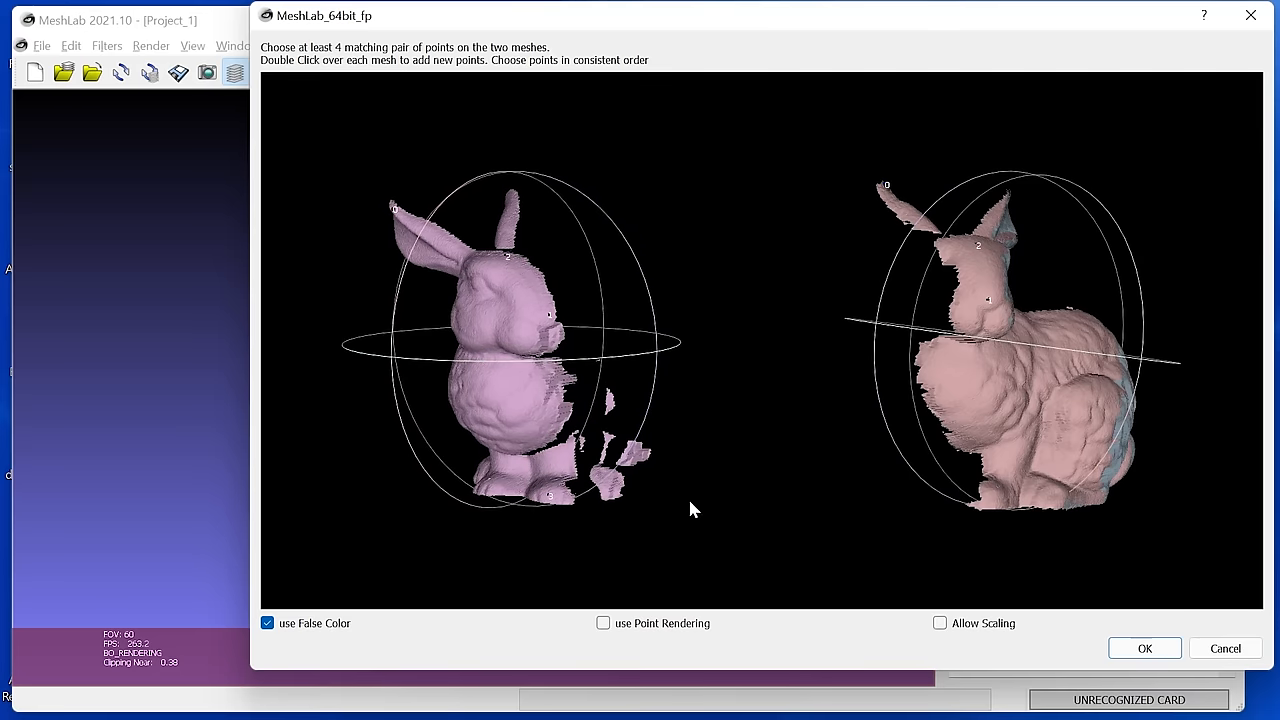
{"action": "mouse_move", "coordinate": [576, 494]}
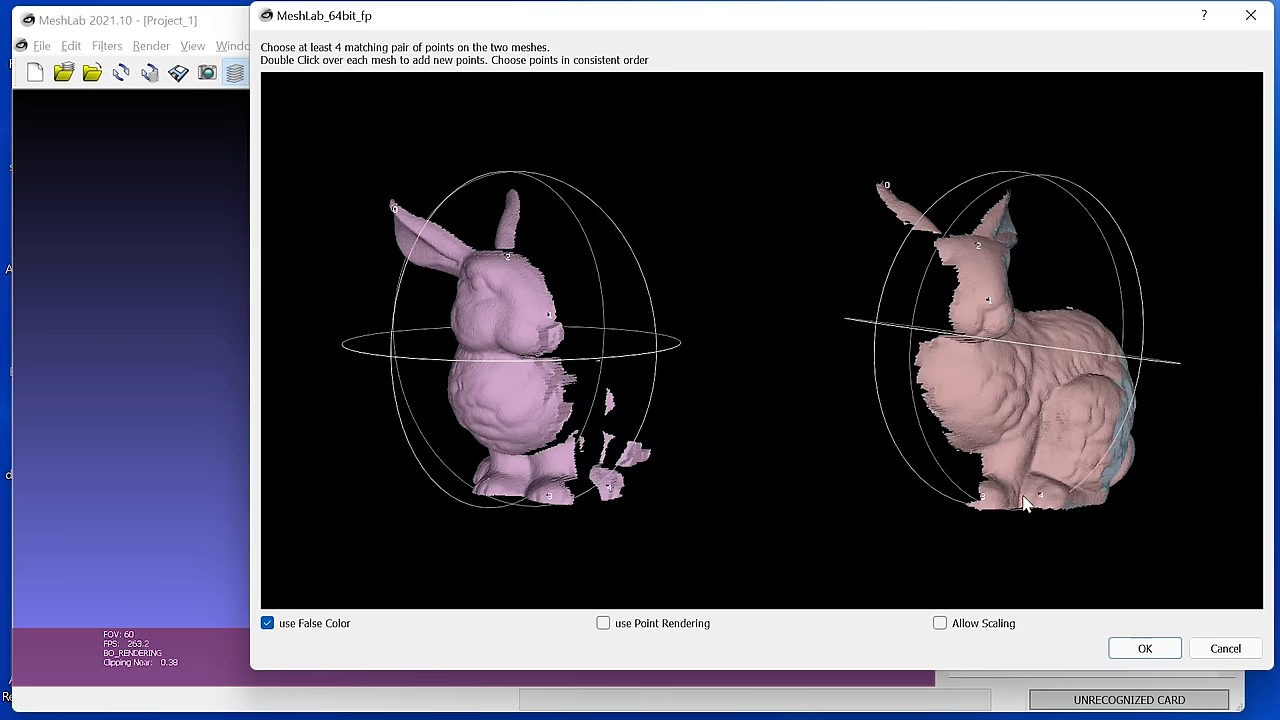
{"action": "left_click", "coordinate": [1144, 648]}
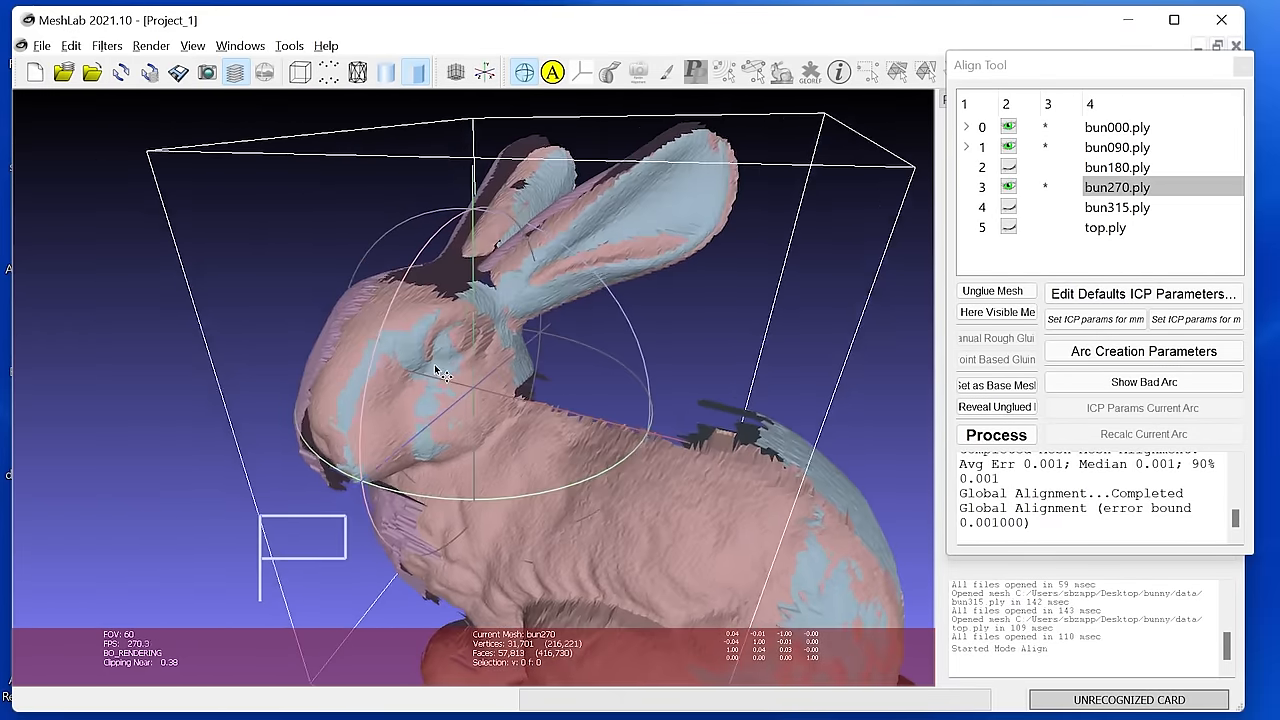
- Inspect bun270's fit, then run ICP refinement over the three glued scans until Global Alignment completes
{"action": "left_click_drag", "start_coordinate": [440, 376], "coordinate": [284, 344]}
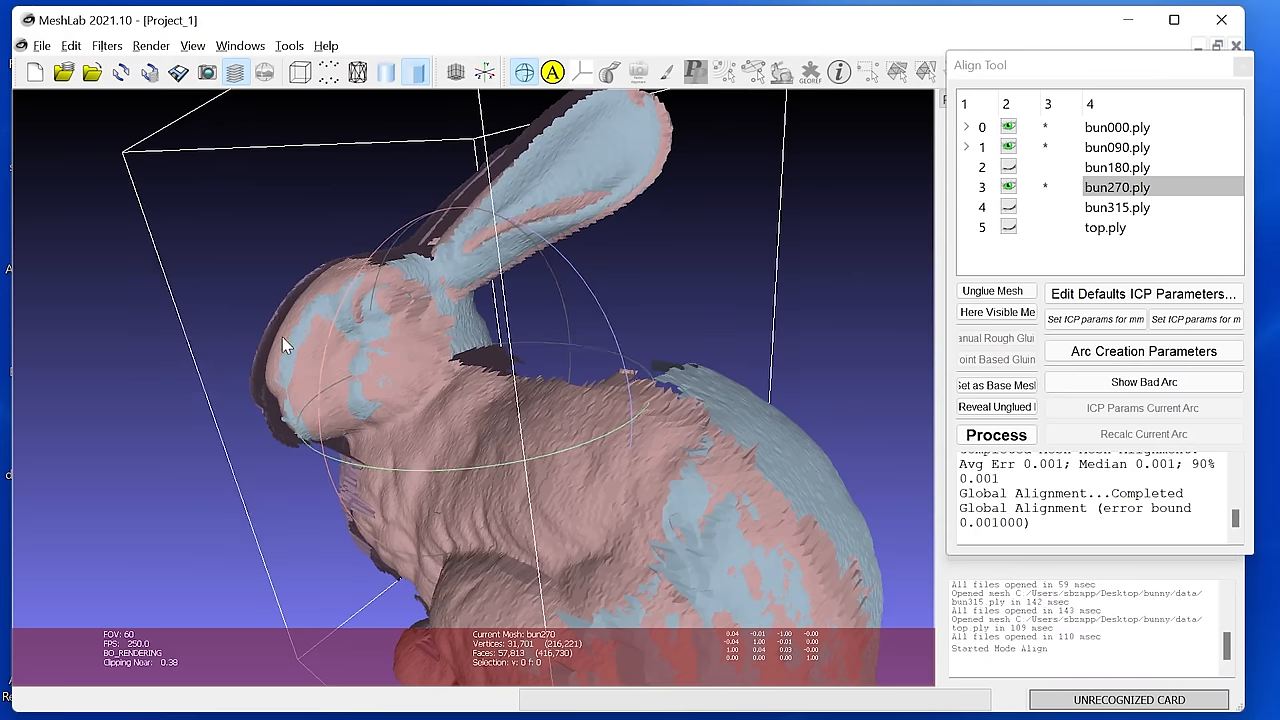
{"action": "left_click", "coordinate": [996, 434]}
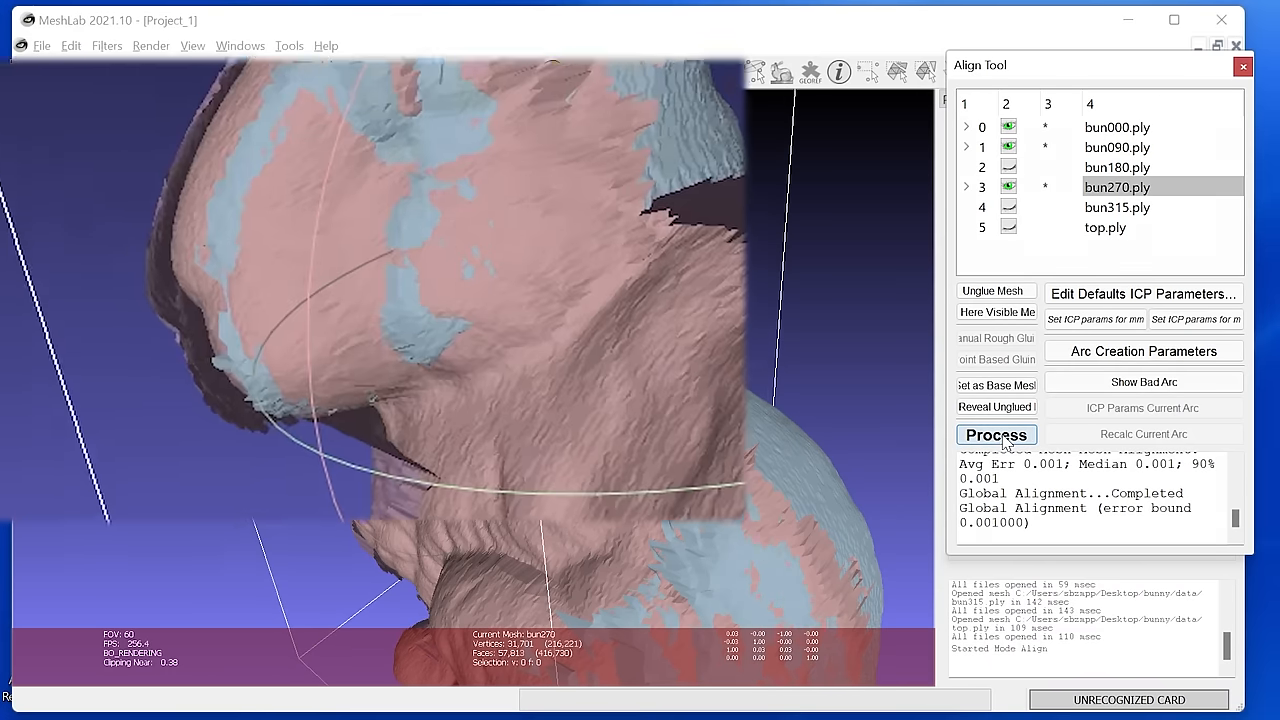
{"action": "left_click", "coordinate": [996, 434]}
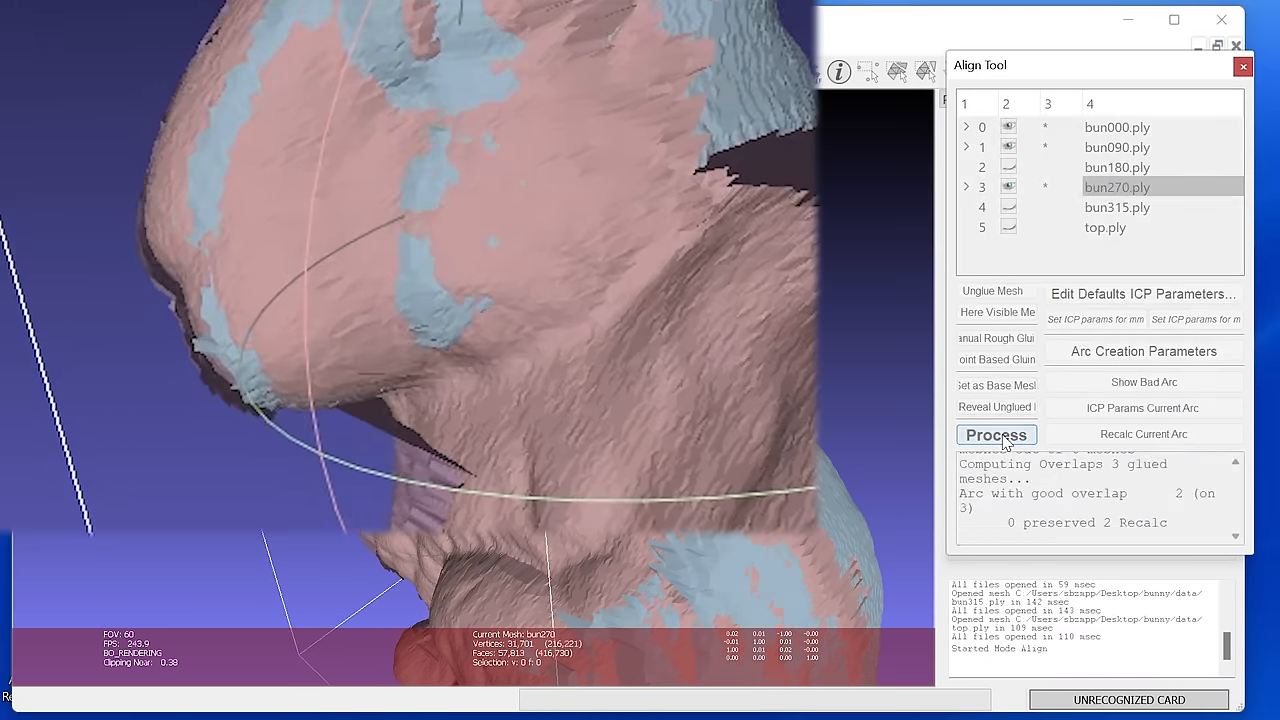
{"action": "left_click", "coordinate": [996, 434]}
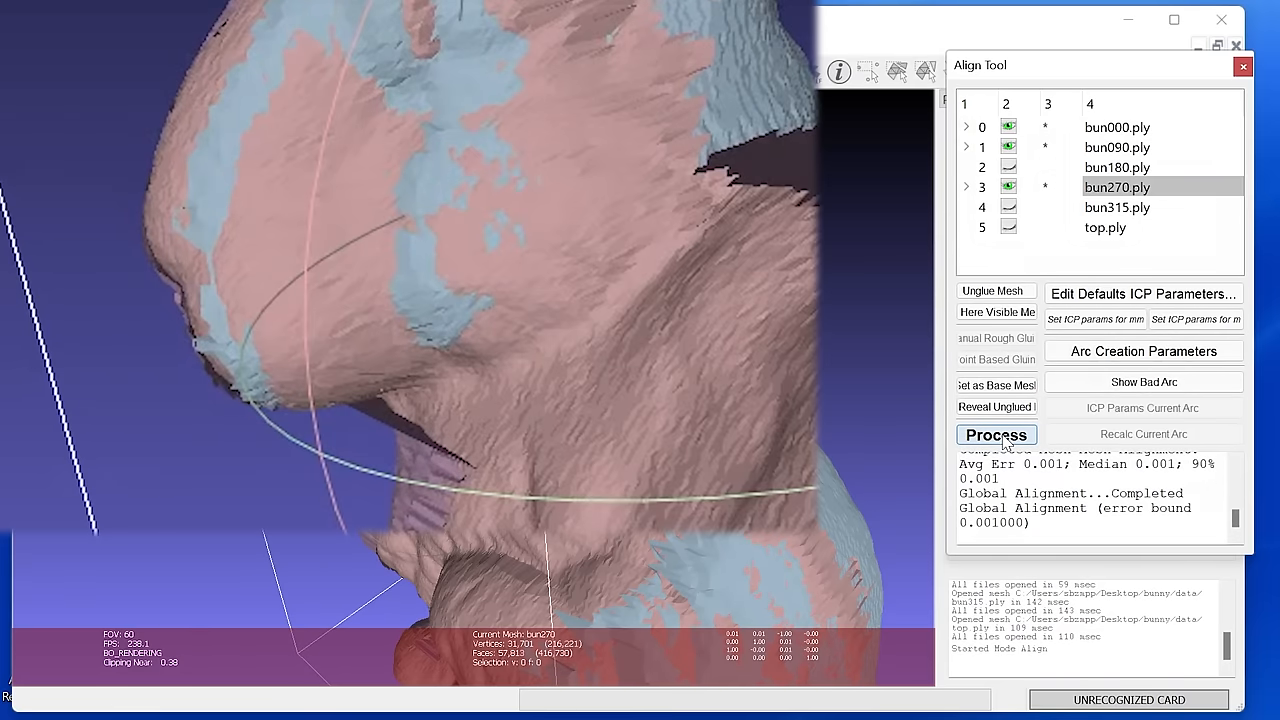
{"action": "left_click", "coordinate": [996, 434]}
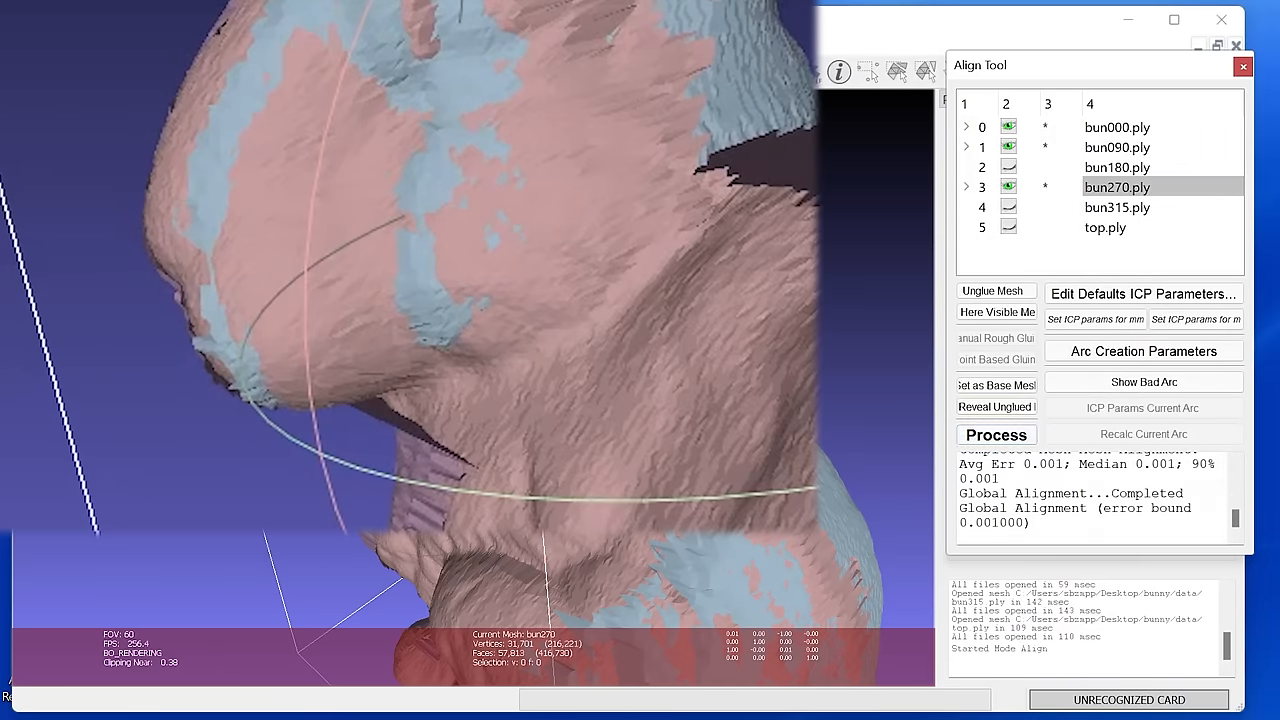